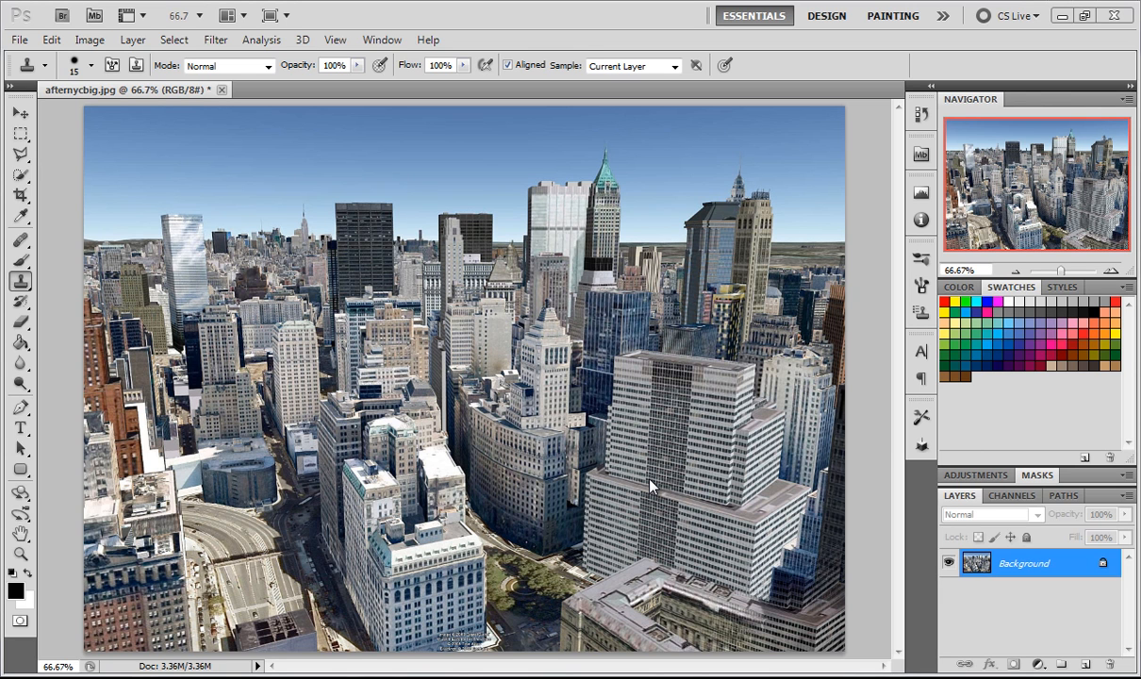
mouse_move(1066, 588)
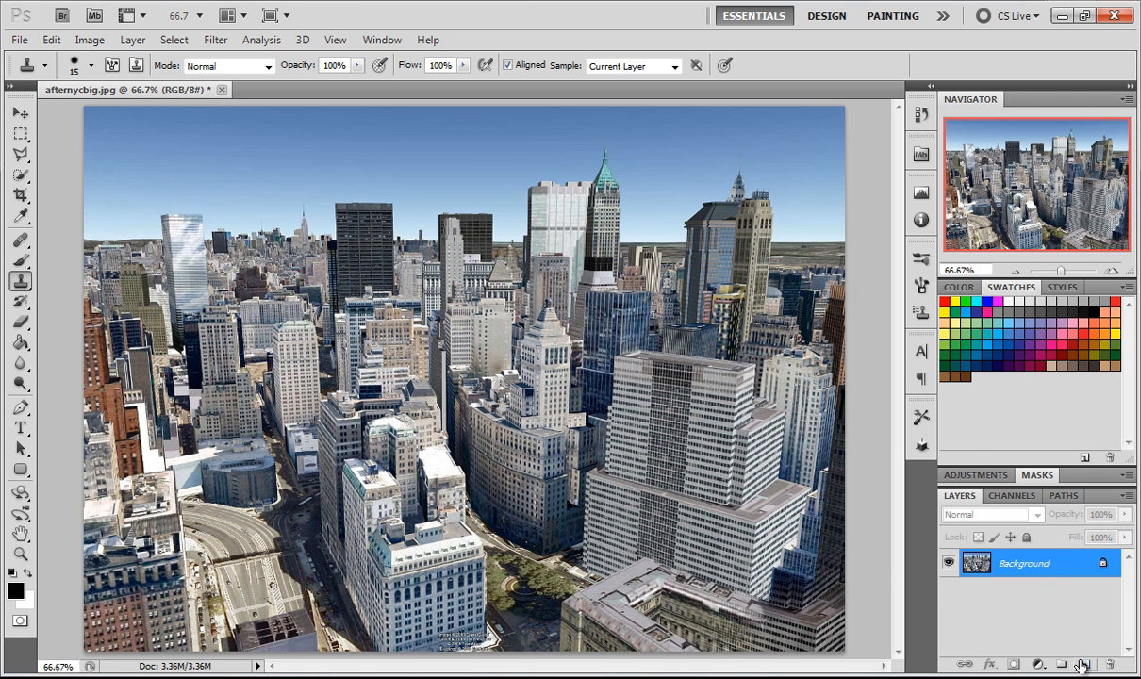
- Duplicate the Background layer, then drag a crop outline over the photo's upper-left
left_click(1061, 665)
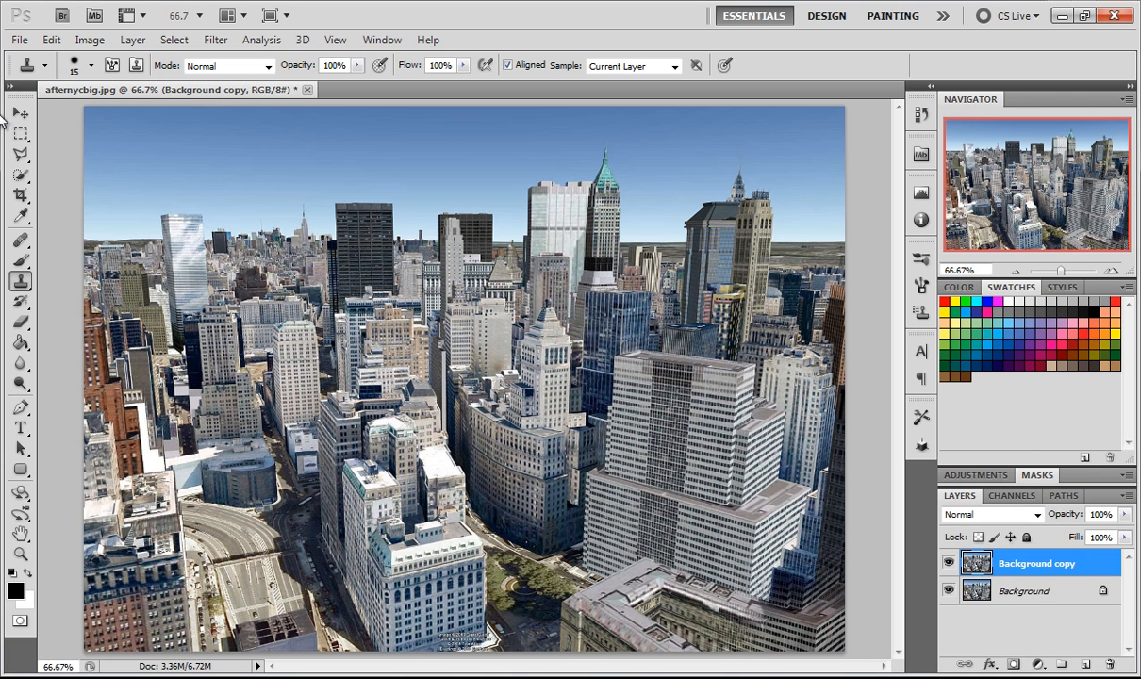
mouse_move(206, 185)
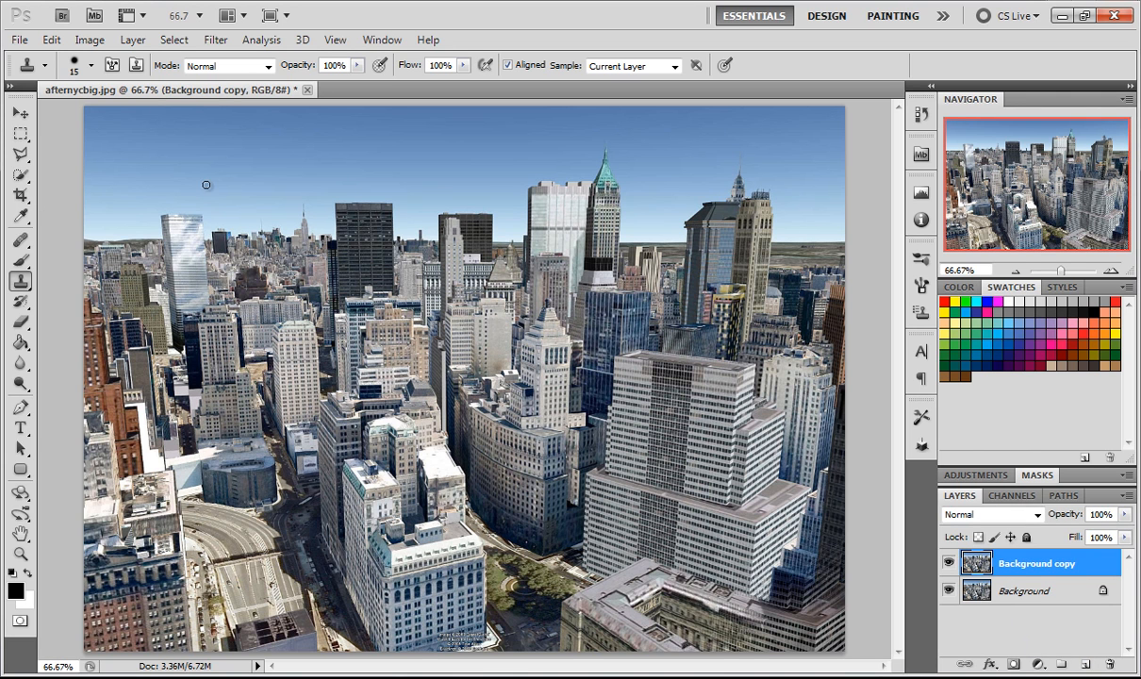
mouse_move(711, 134)
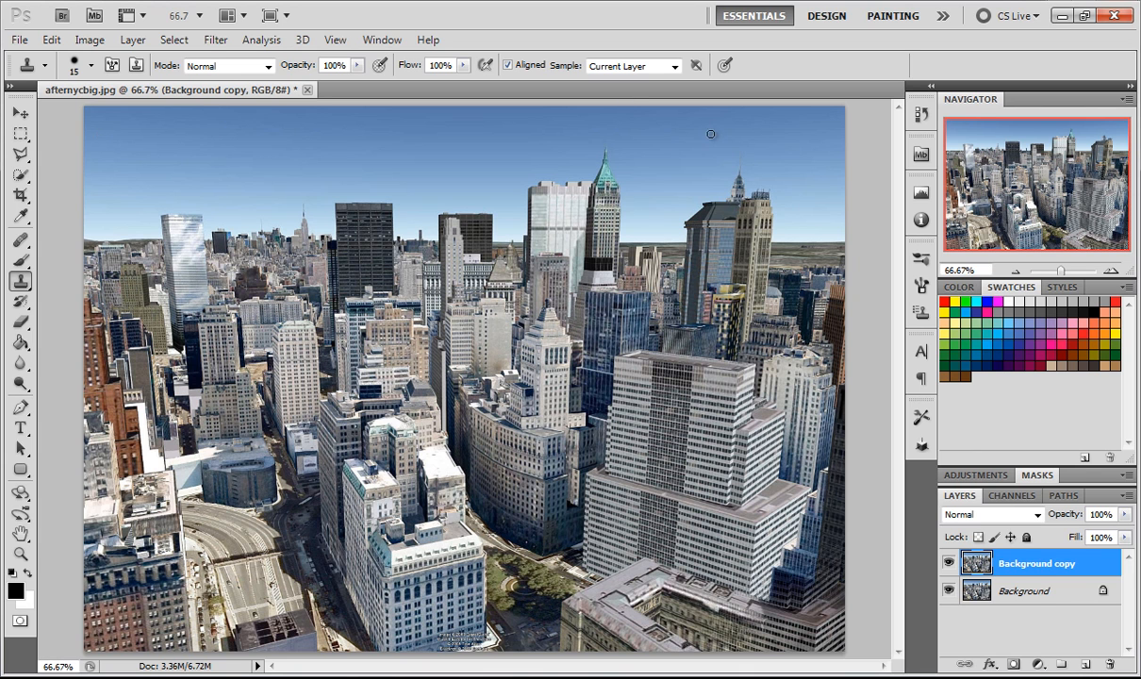
left_click(20, 195)
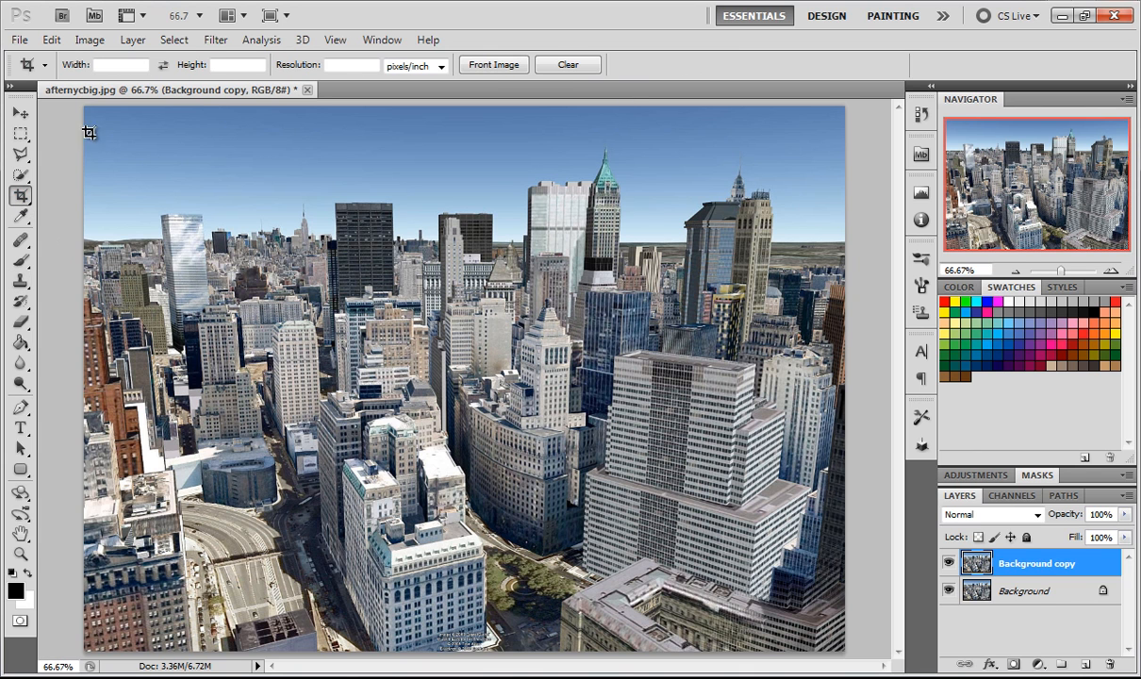
left_click_drag(87, 132, 614, 533)
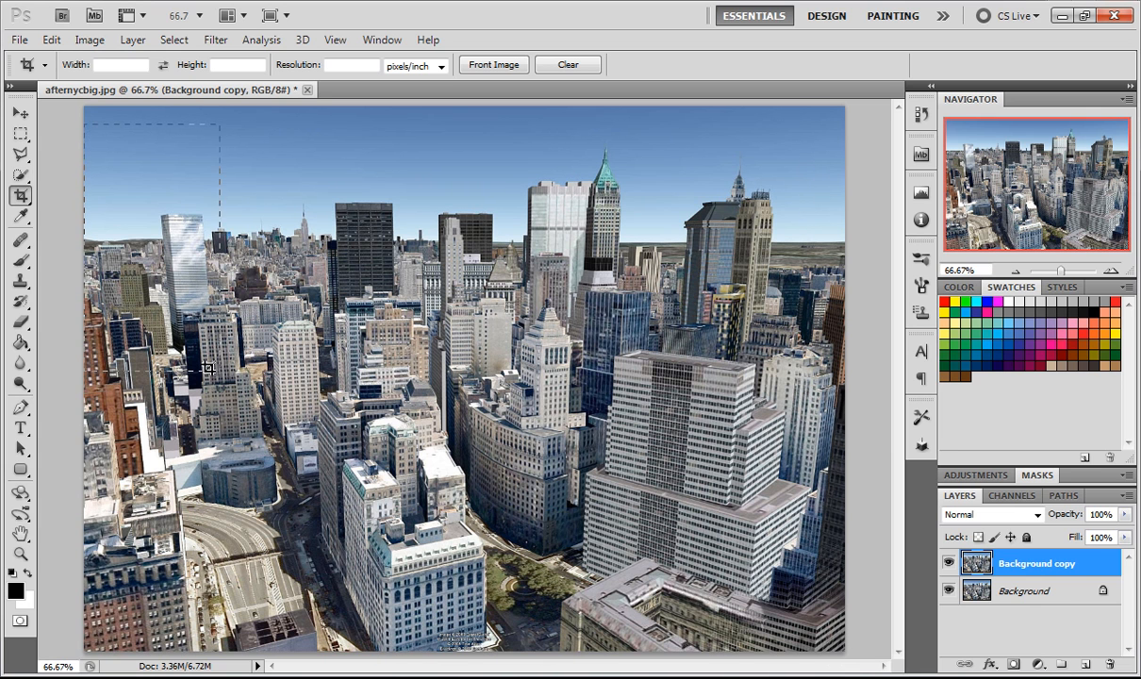
left_click_drag(208, 368, 367, 245)
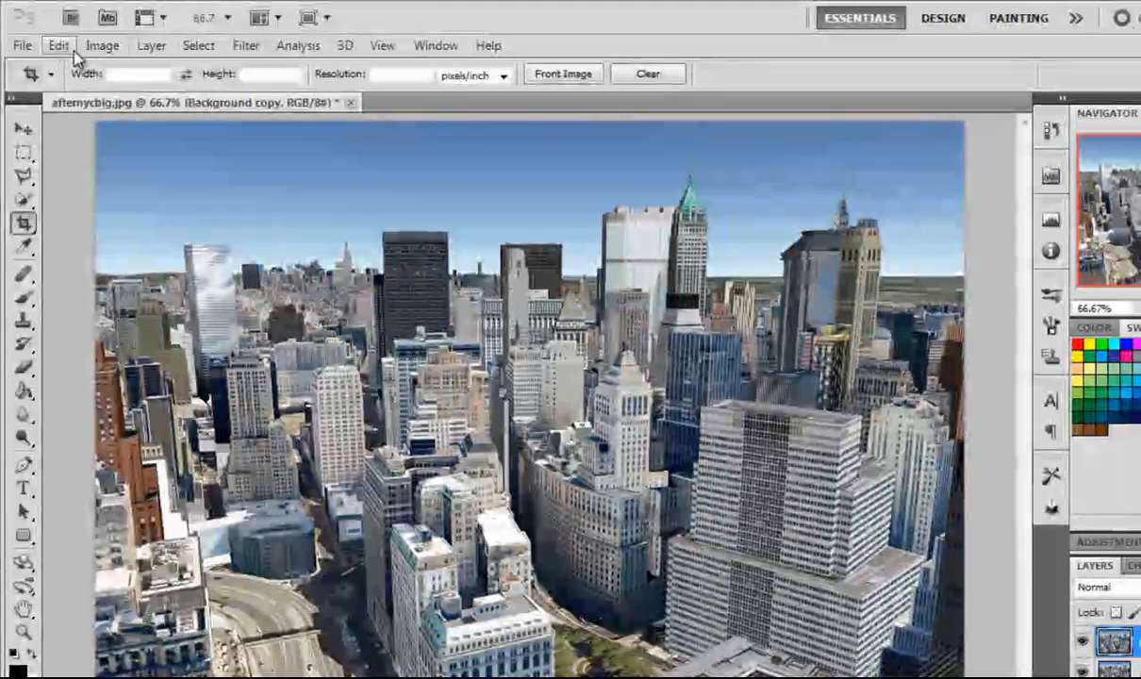
- Resize the image to 1000 × 1000 pixels with Constrain Proportions turned off
left_click(59, 44)
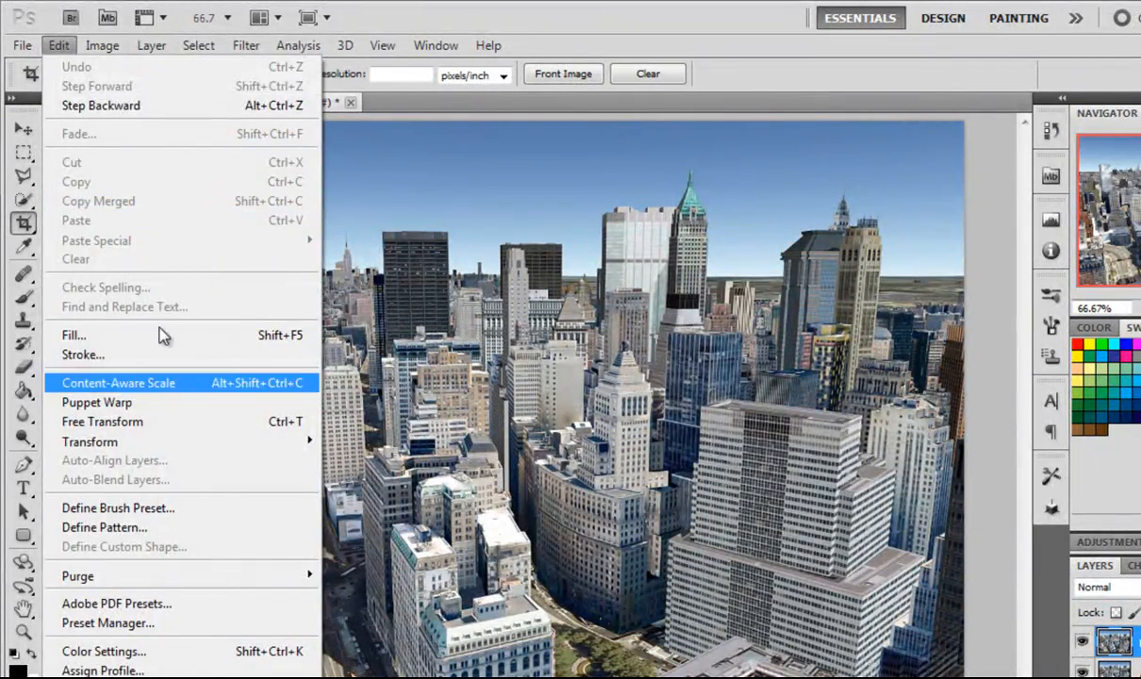
left_click(102, 44)
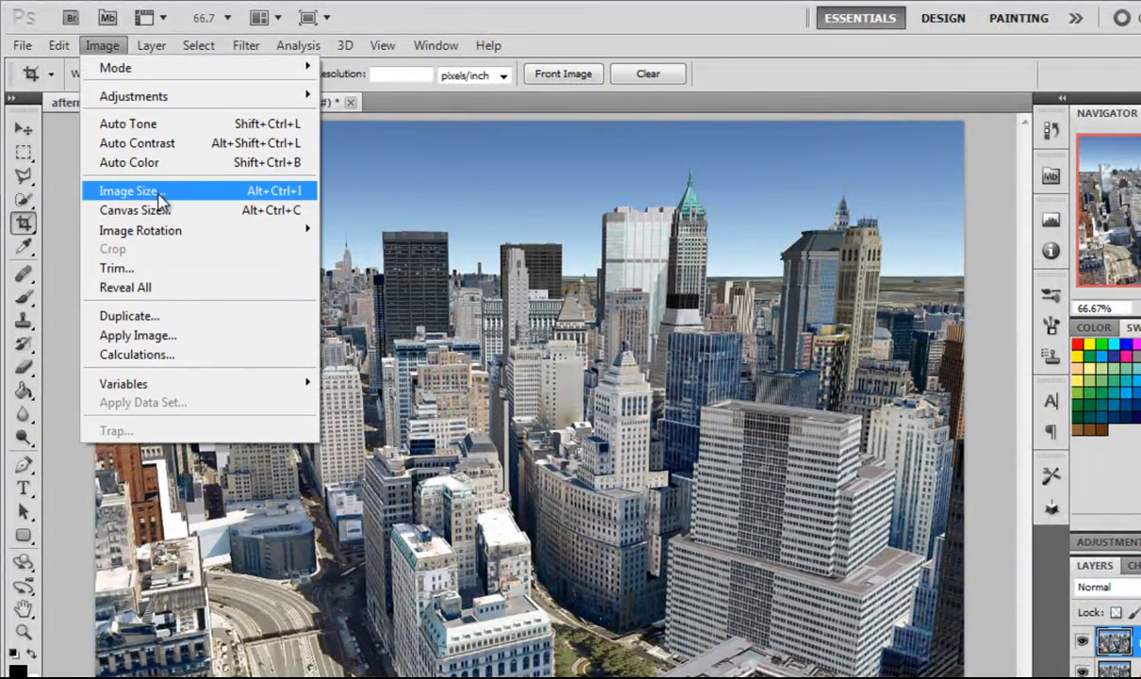
left_click(128, 191)
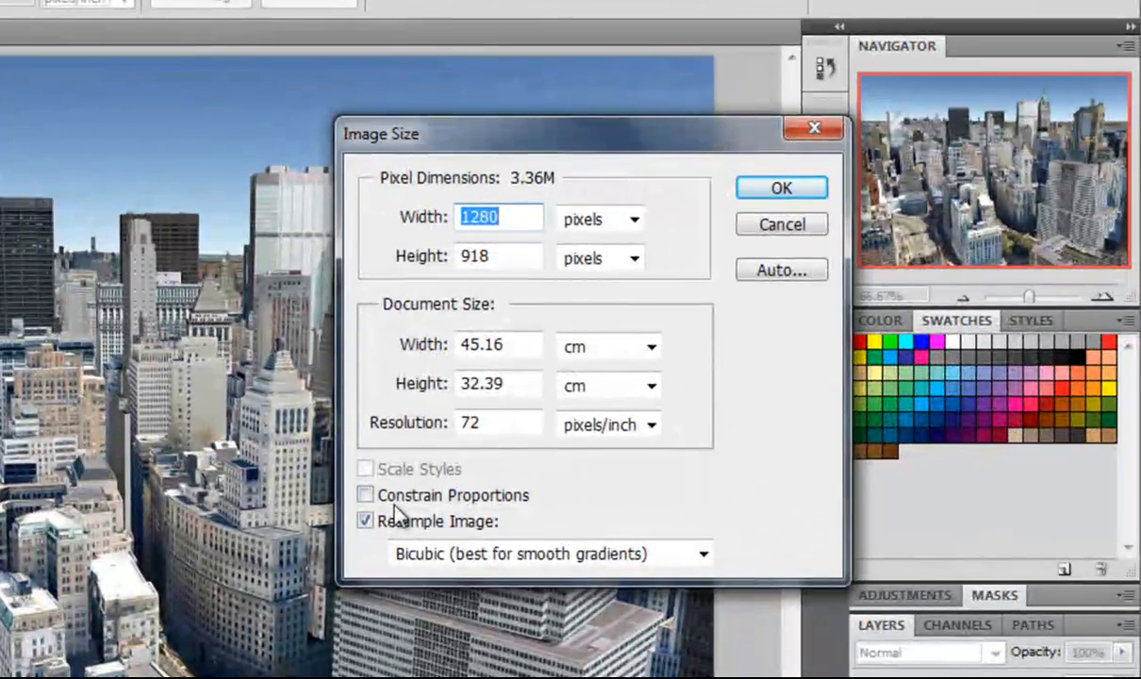
left_click(366, 495)
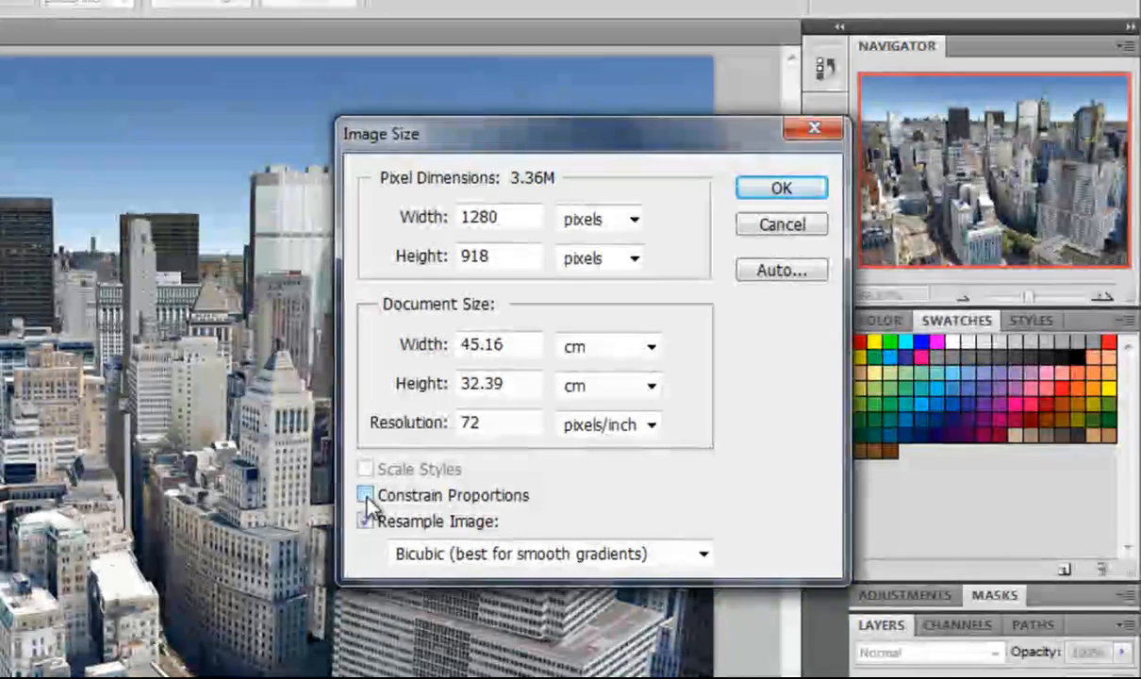
left_click(366, 495)
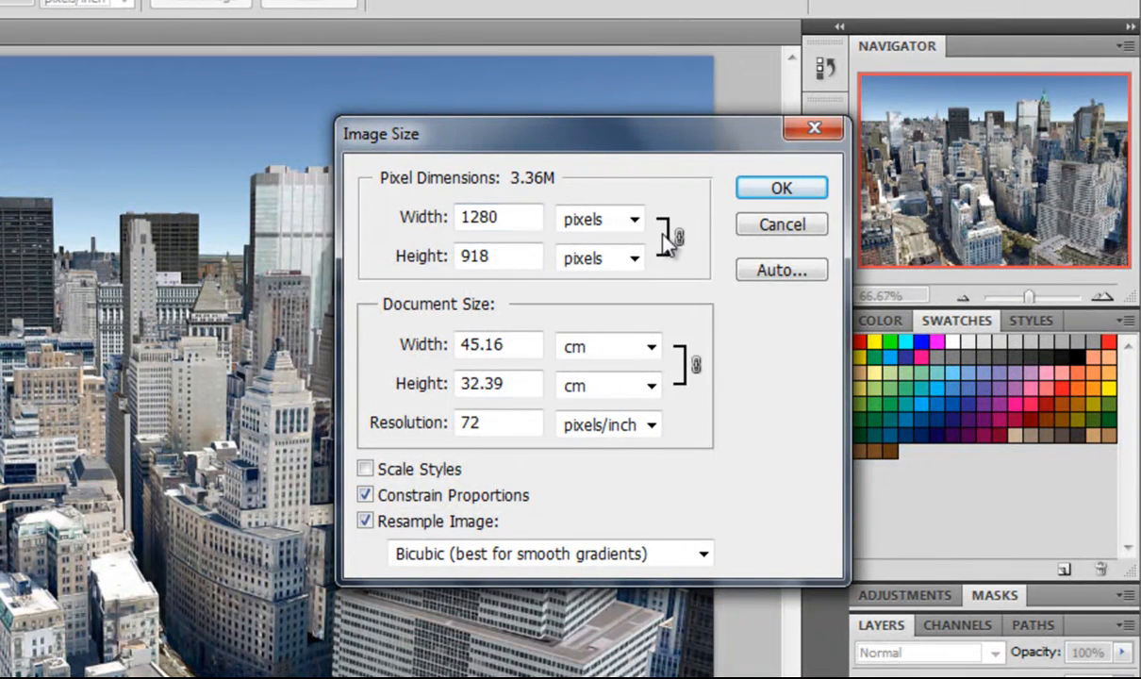
left_click(498, 217)
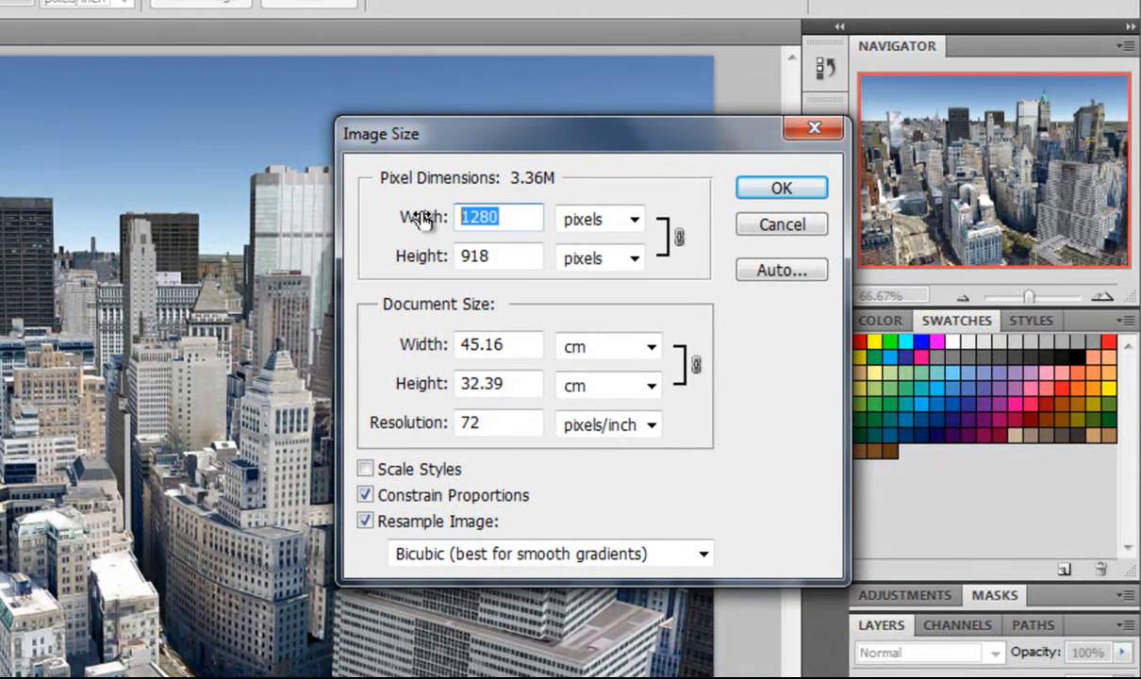
type("1000")
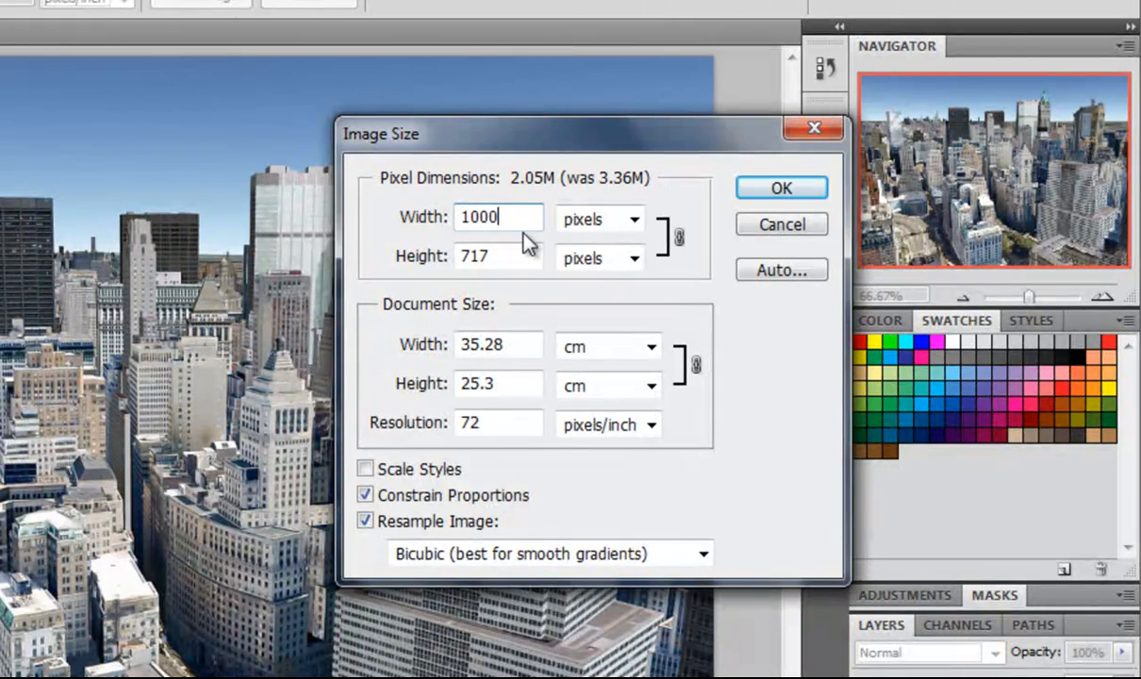
left_click(498, 257)
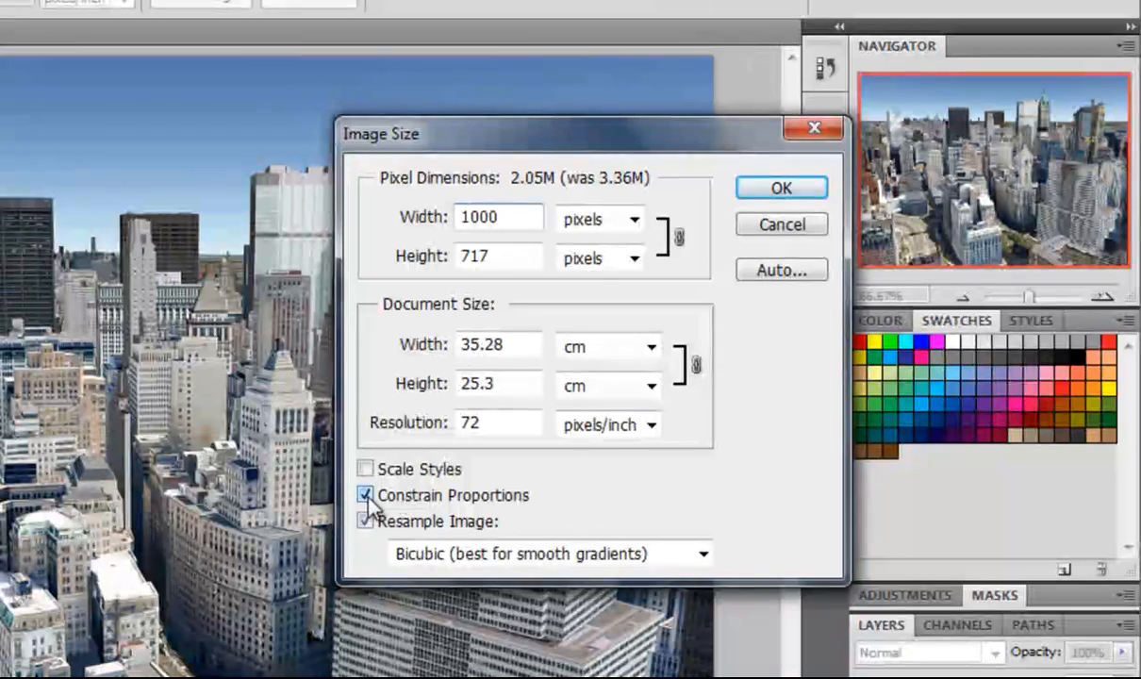
left_click(366, 496)
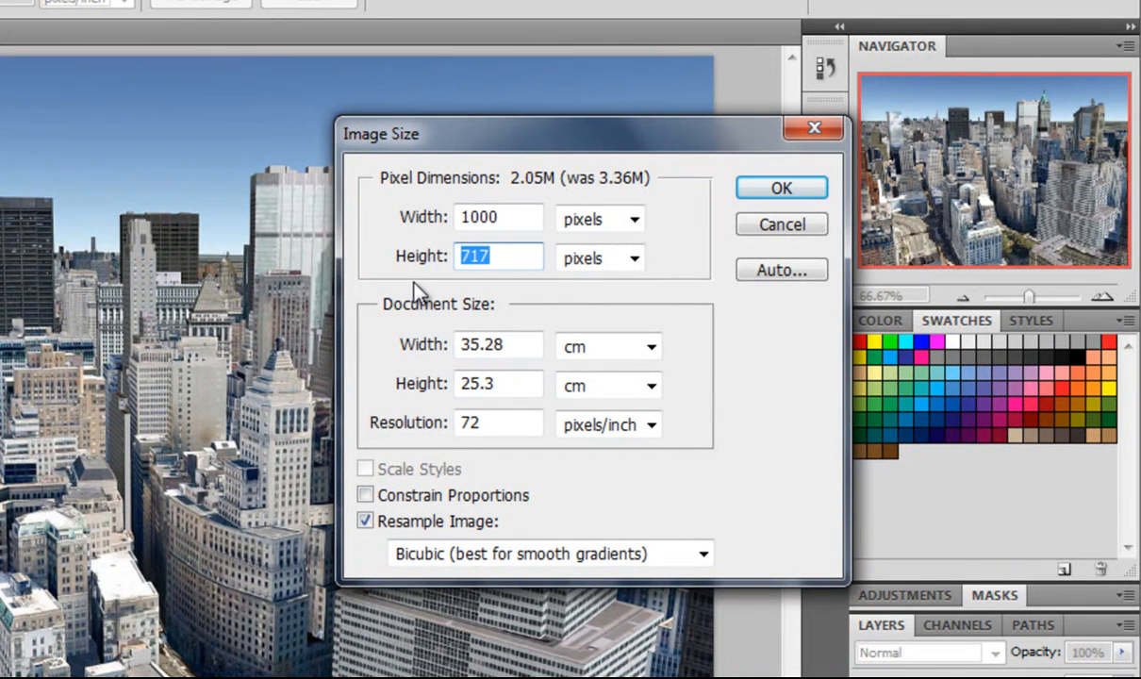
type("1000")
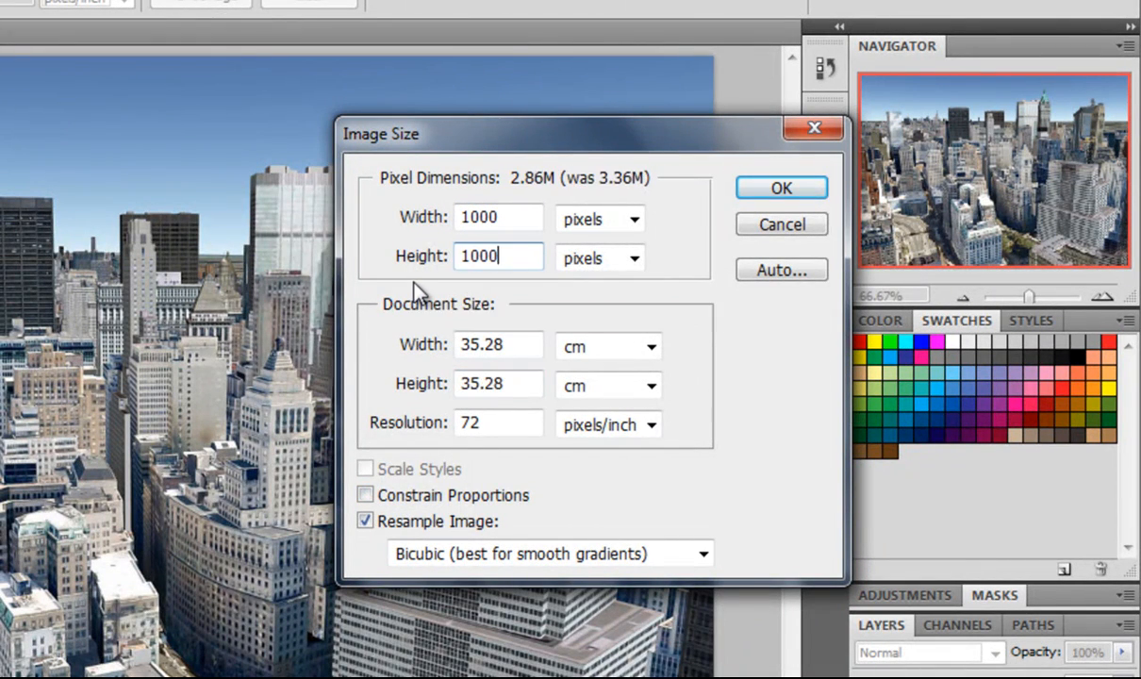
left_click(781, 187)
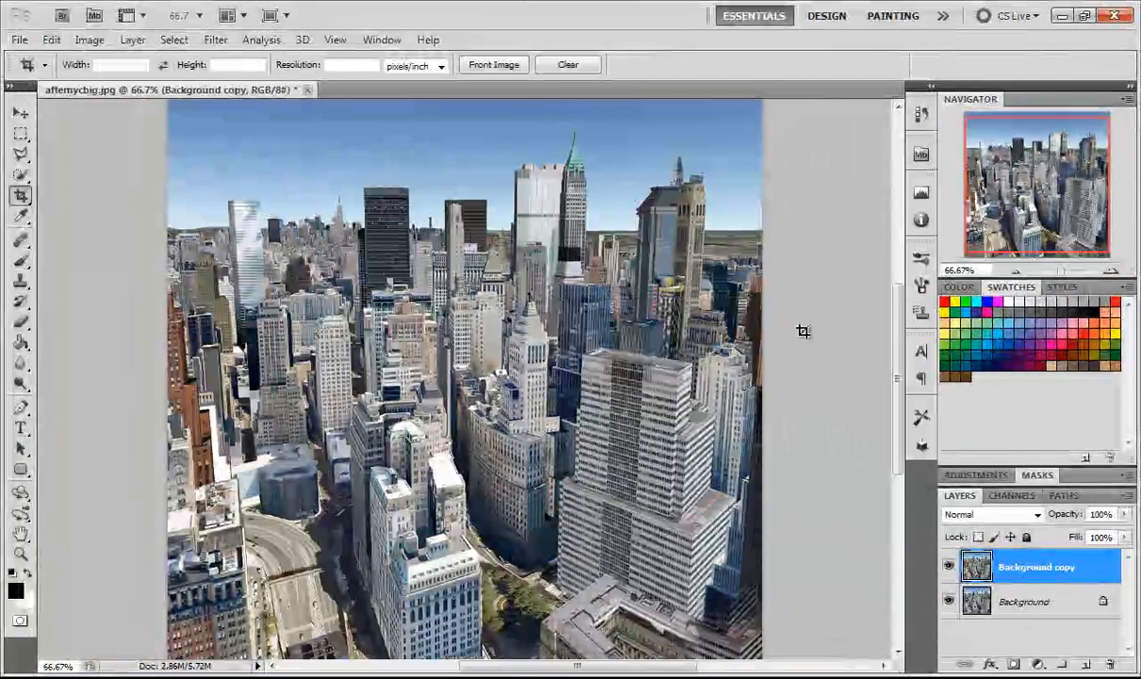
- Select the Move tool and open the Edit menu to reach Transform commands
left_click(21, 111)
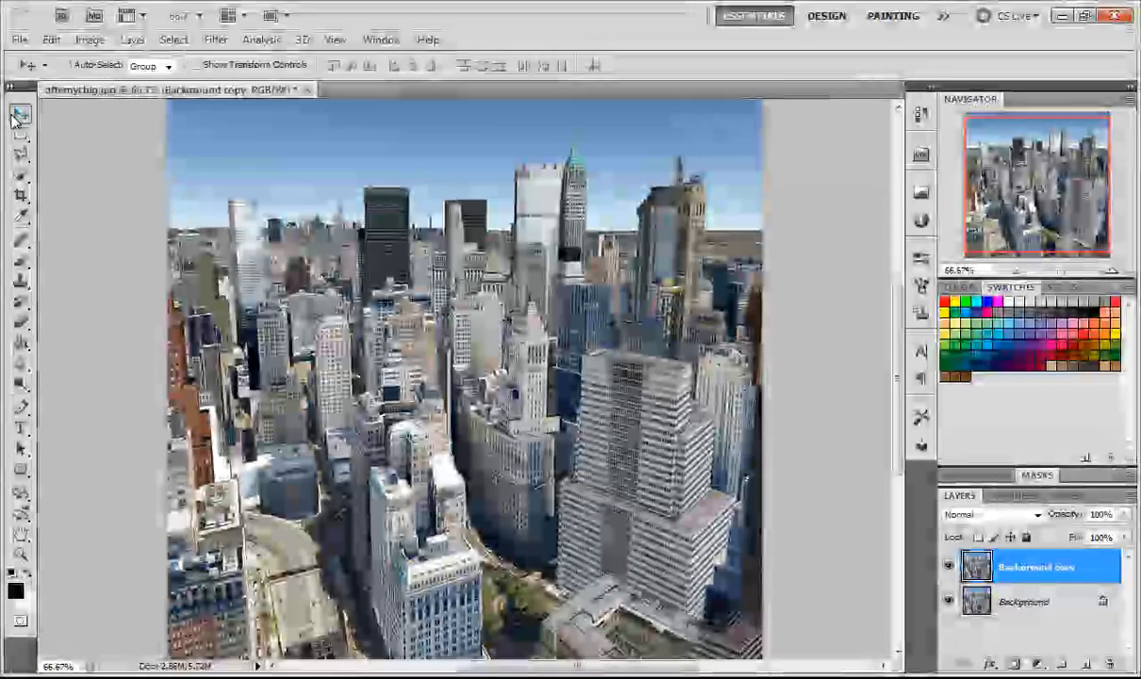
left_click(51, 39)
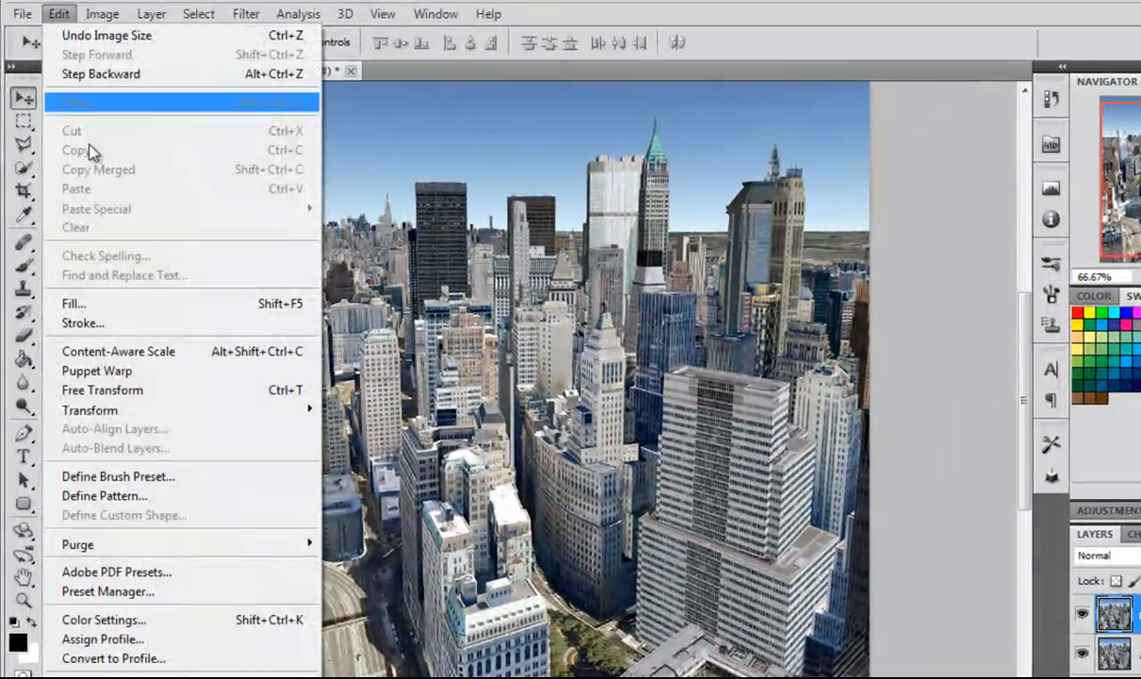
mouse_move(90, 410)
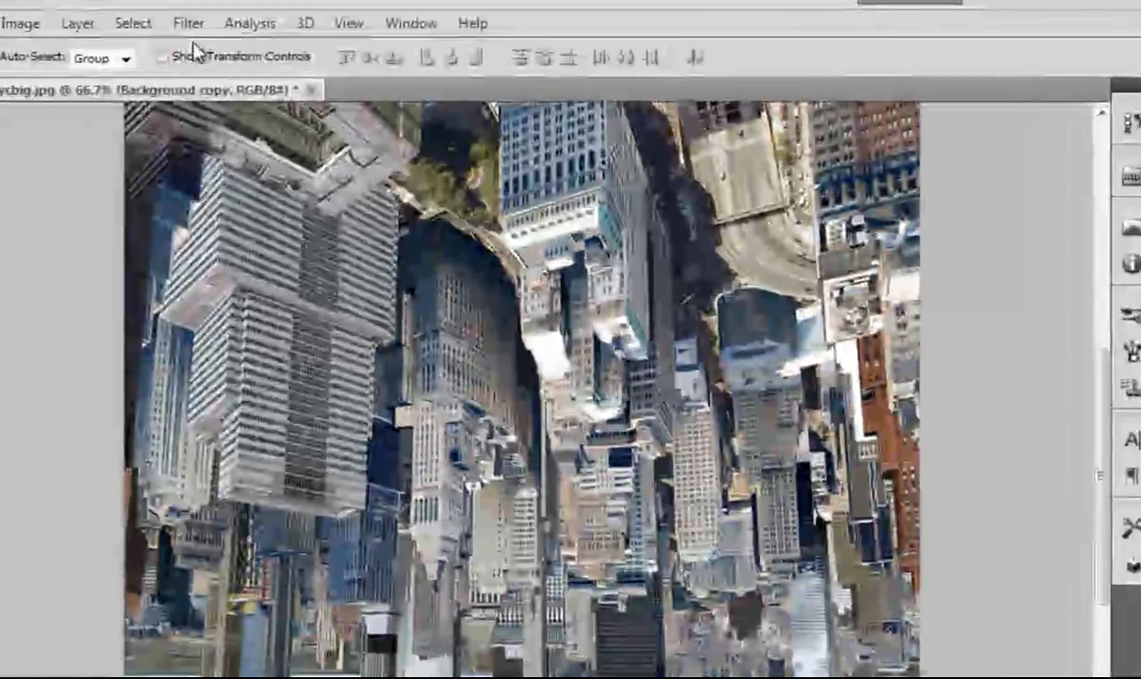
- Apply Filter > Distort > Polar Coordinates using Rectangular to Polar mapping
left_click(187, 22)
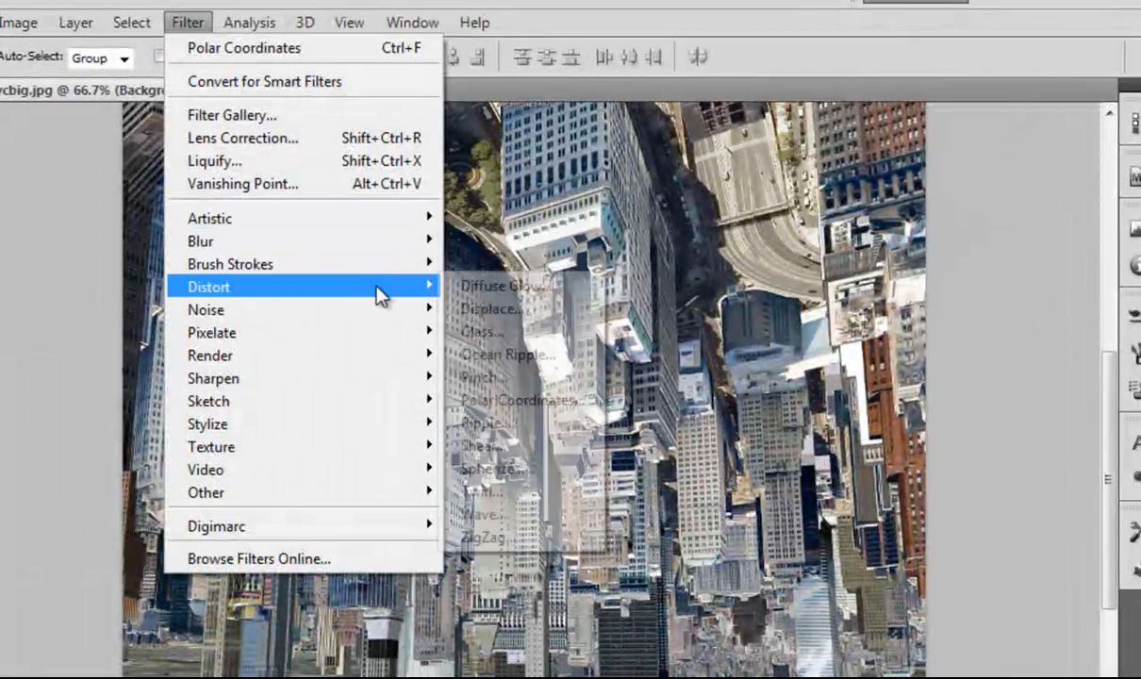
mouse_move(523, 400)
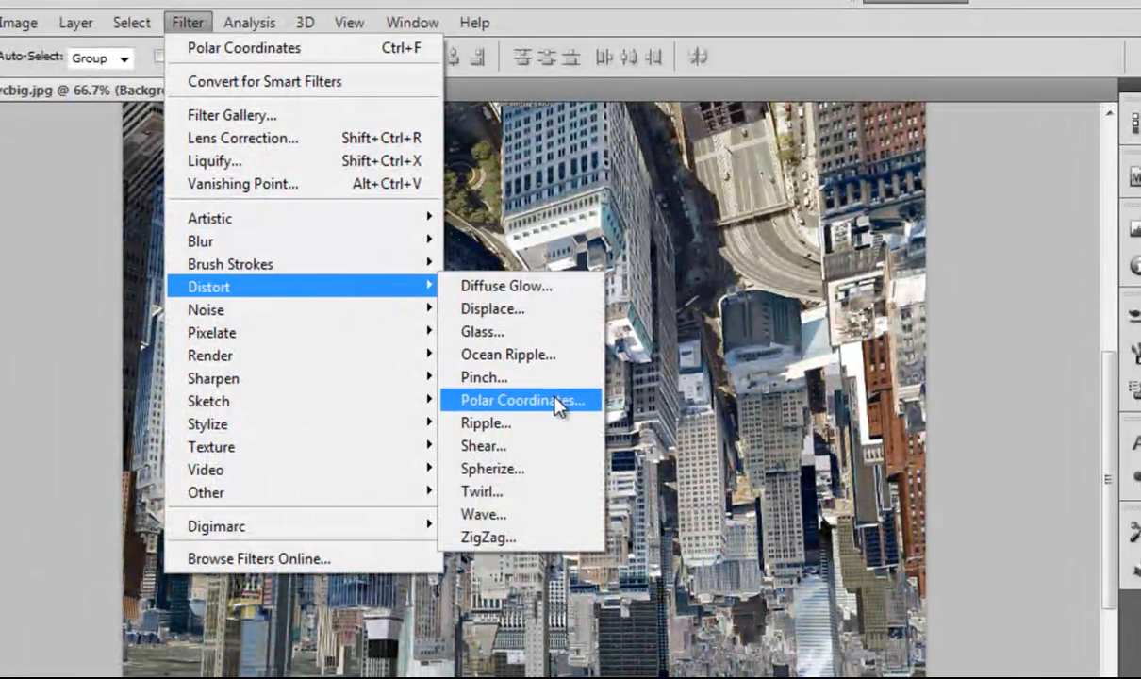
left_click(522, 400)
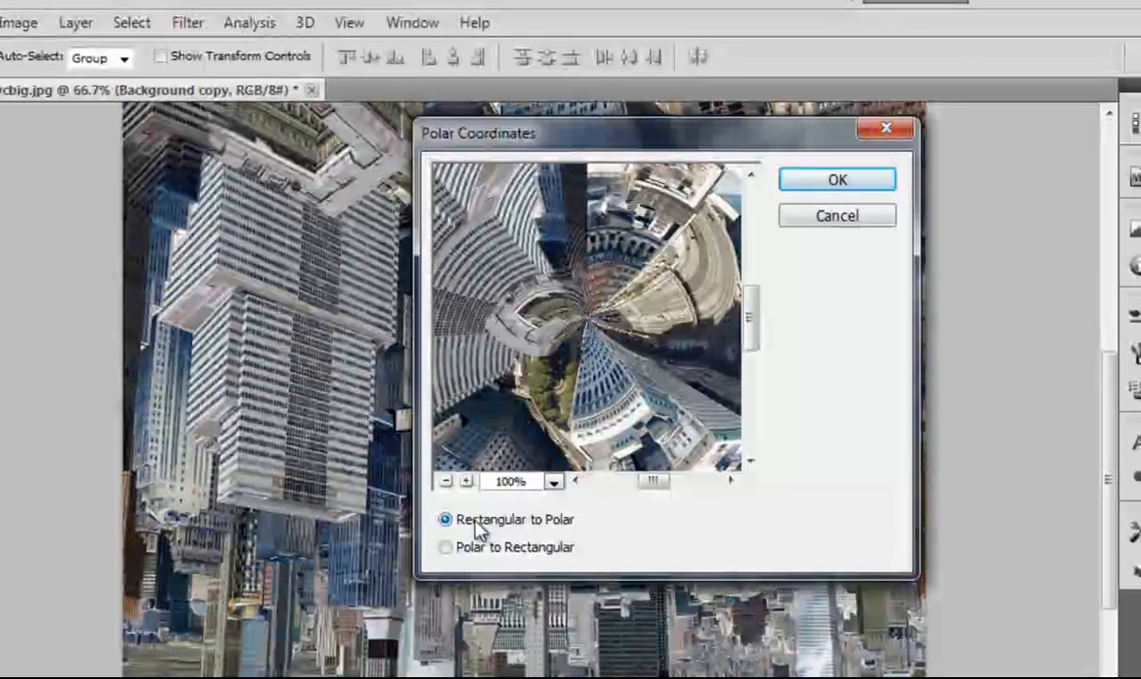
left_click(836, 179)
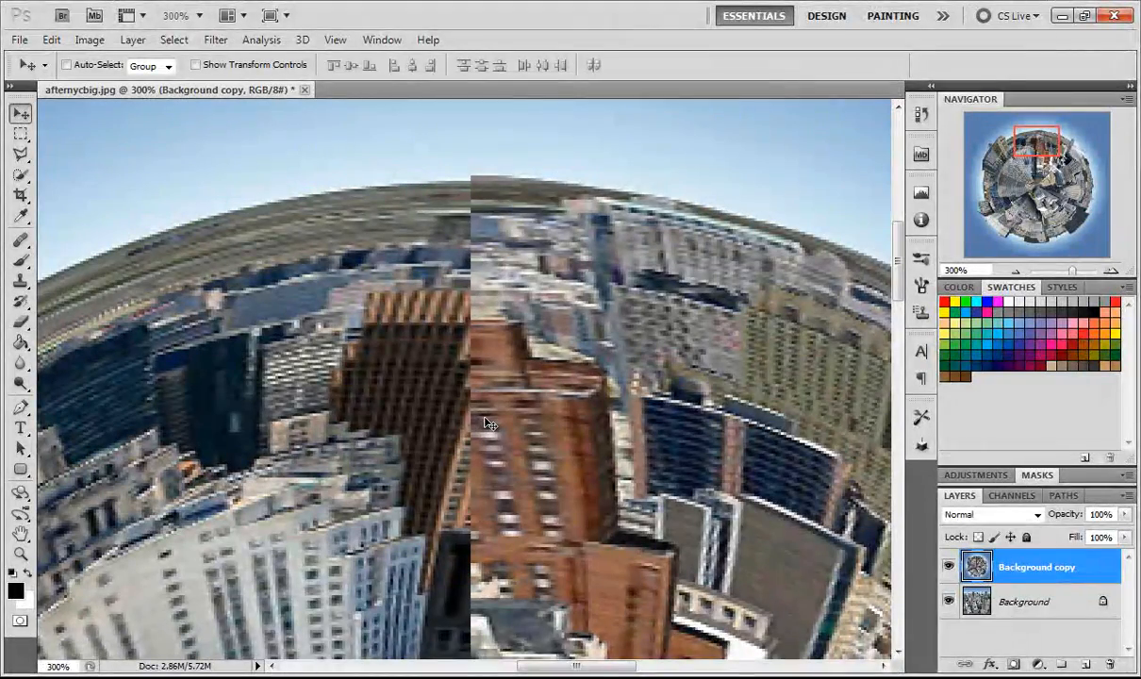
- Activate the Clone Stamp brush, sampling the current layer, for the planet's seam
key("Tab")
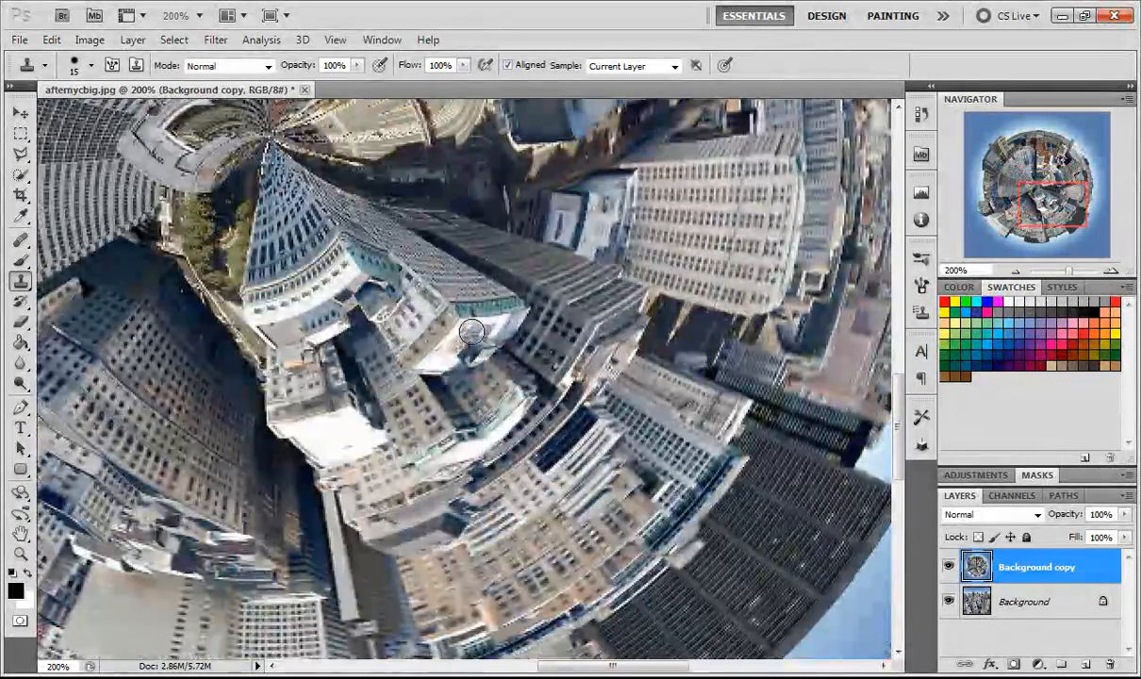
left_click_drag(472, 332, 608, 438)
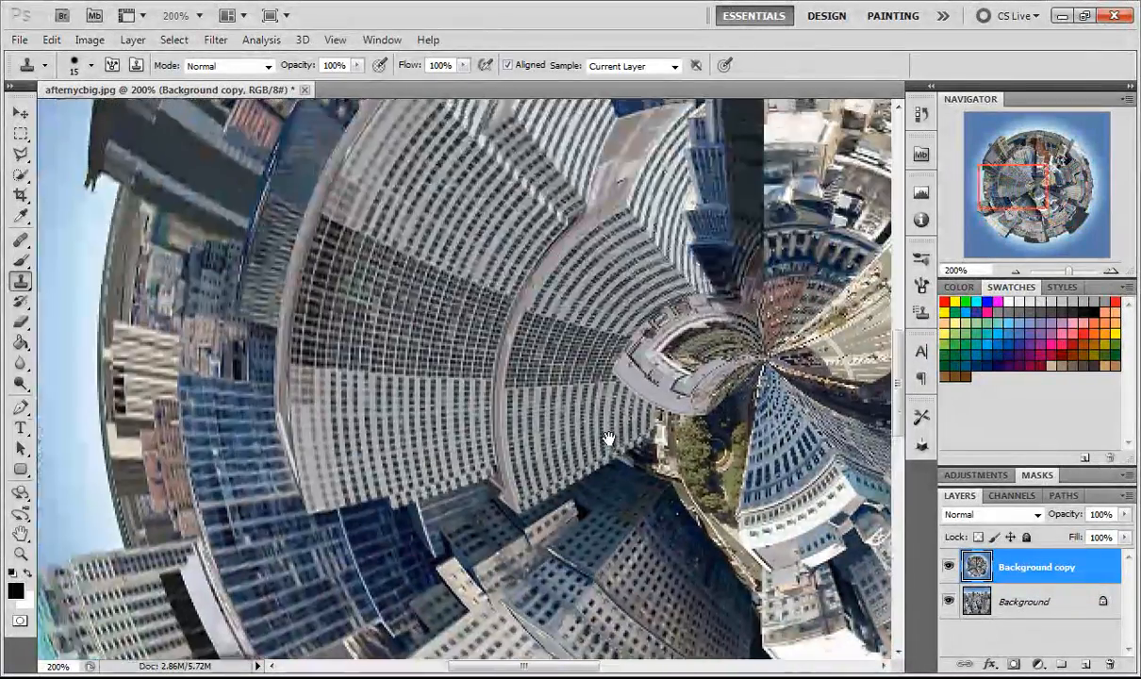